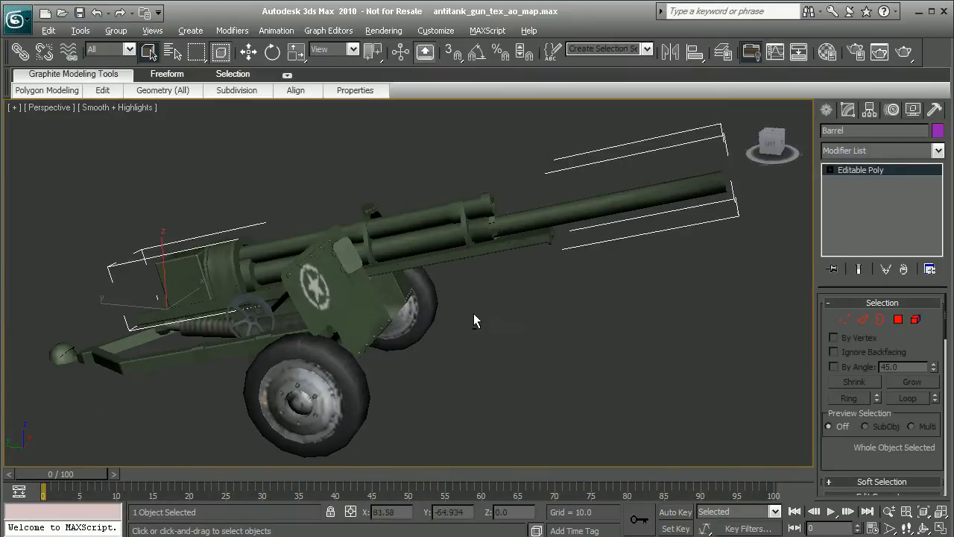
- Orbit the view around the anti-tank gun to inspect the whole barrel
{"action": "left_click_drag", "start_coordinate": [477, 320], "coordinate": [611, 309]}
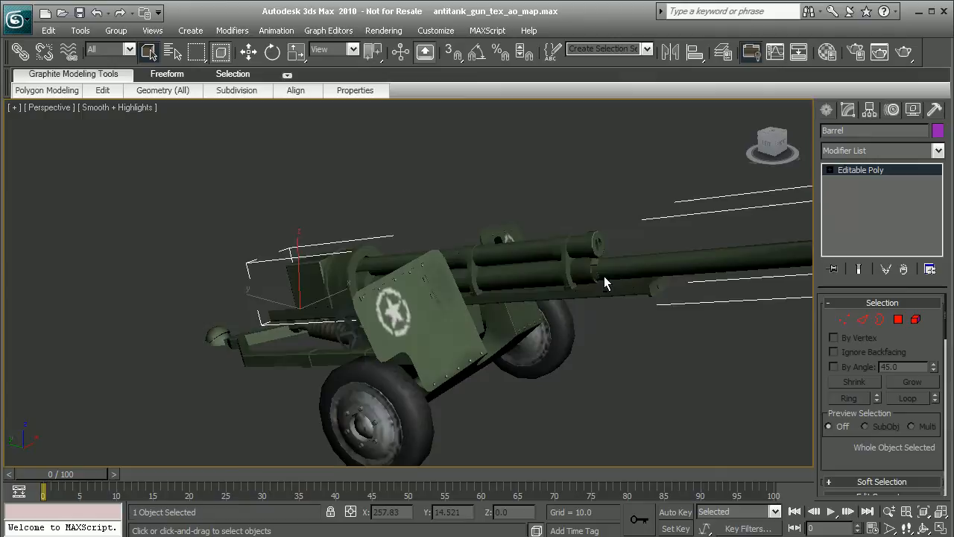
{"action": "left_click_drag", "start_coordinate": [604, 282], "coordinate": [566, 295]}
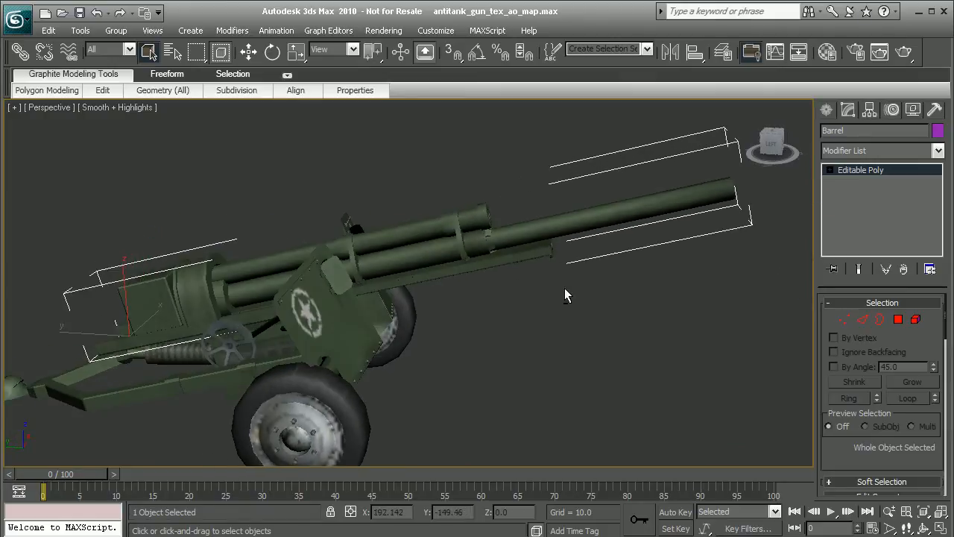
{"action": "left_click_drag", "start_coordinate": [566, 295], "coordinate": [430, 266]}
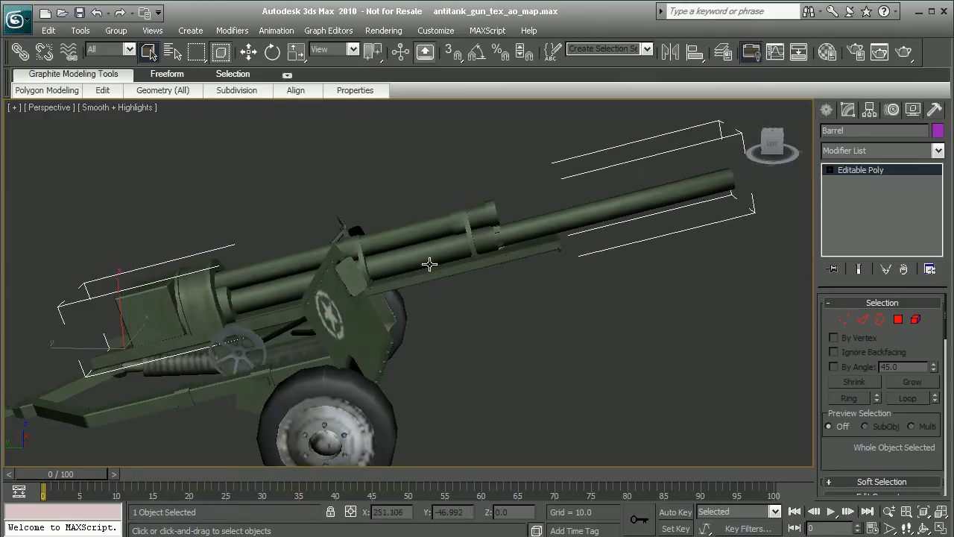
{"action": "left_click_drag", "start_coordinate": [430, 264], "coordinate": [470, 298]}
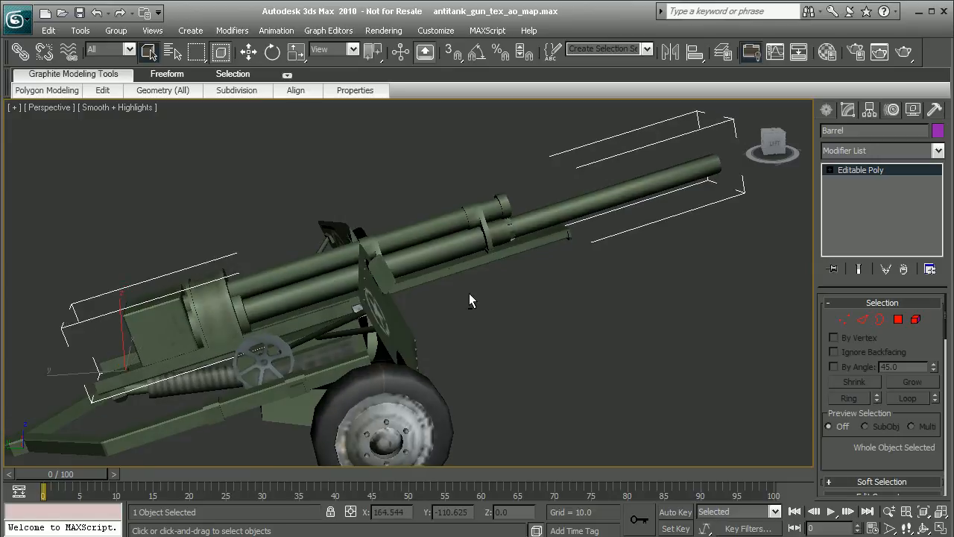
{"action": "left_click_drag", "start_coordinate": [469, 298], "coordinate": [361, 256]}
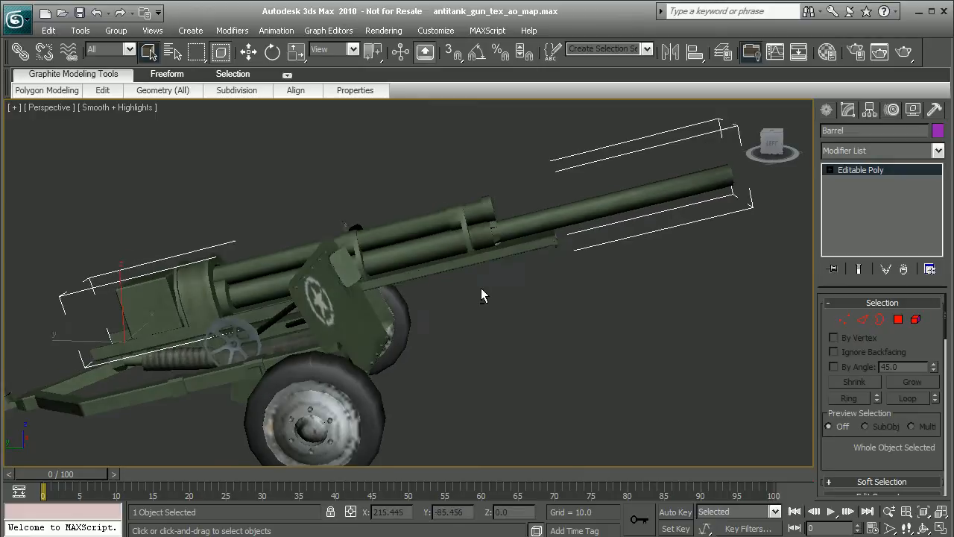
{"action": "left_click_drag", "start_coordinate": [480, 295], "coordinate": [588, 216]}
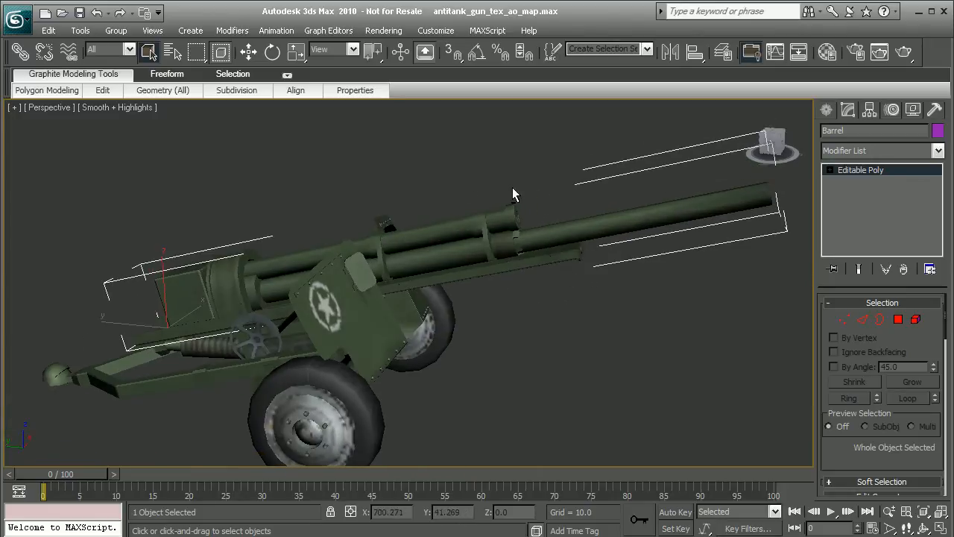
{"action": "mouse_move", "coordinate": [476, 185]}
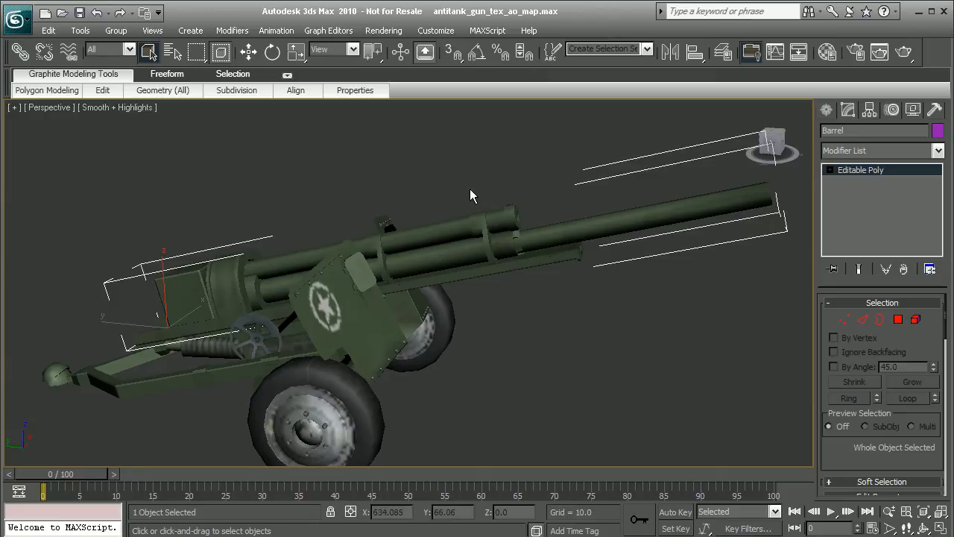
{"action": "left_click_drag", "start_coordinate": [469, 194], "coordinate": [509, 216]}
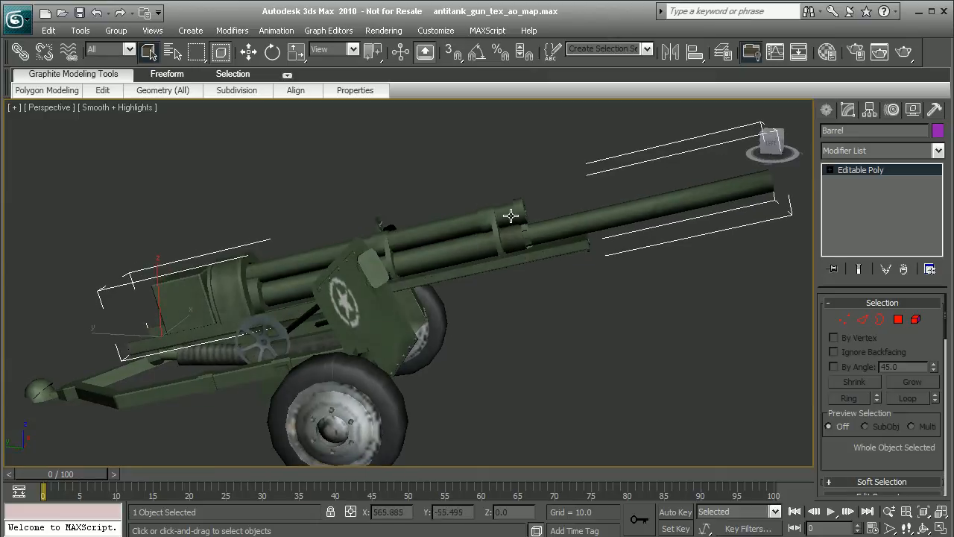
{"action": "left_click_drag", "start_coordinate": [511, 216], "coordinate": [477, 206]}
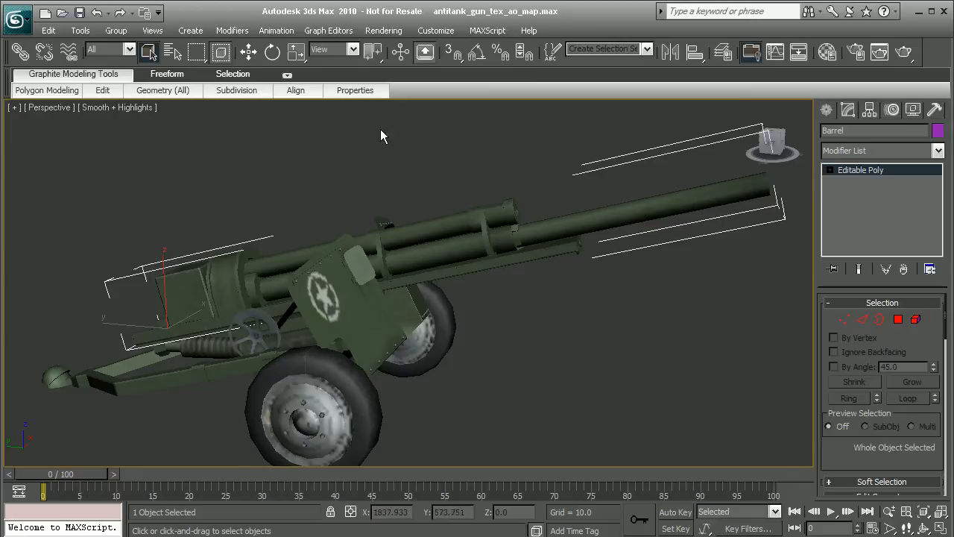
- Bring up Render To Texture from the Rendering menu for the Barrel object
{"action": "left_click", "coordinate": [383, 30]}
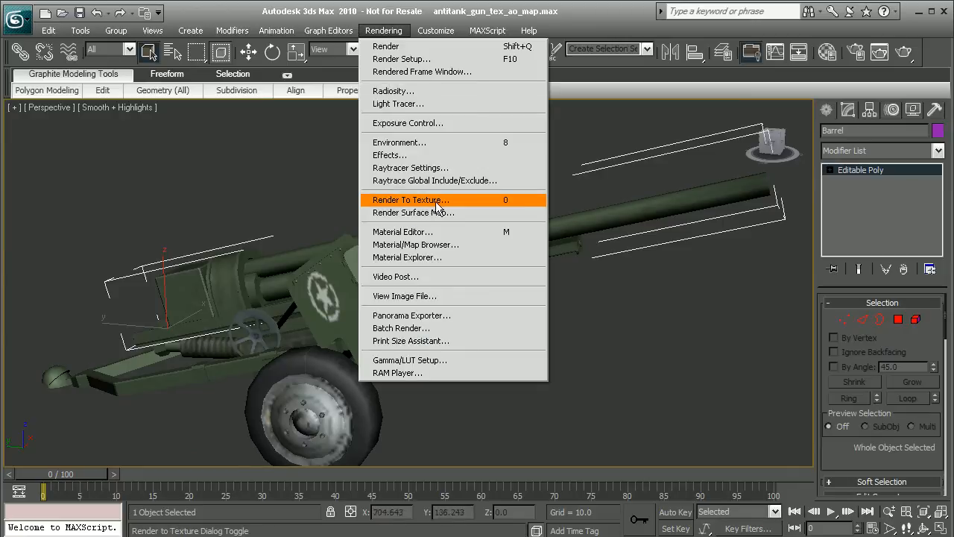
{"action": "left_click", "coordinate": [410, 200]}
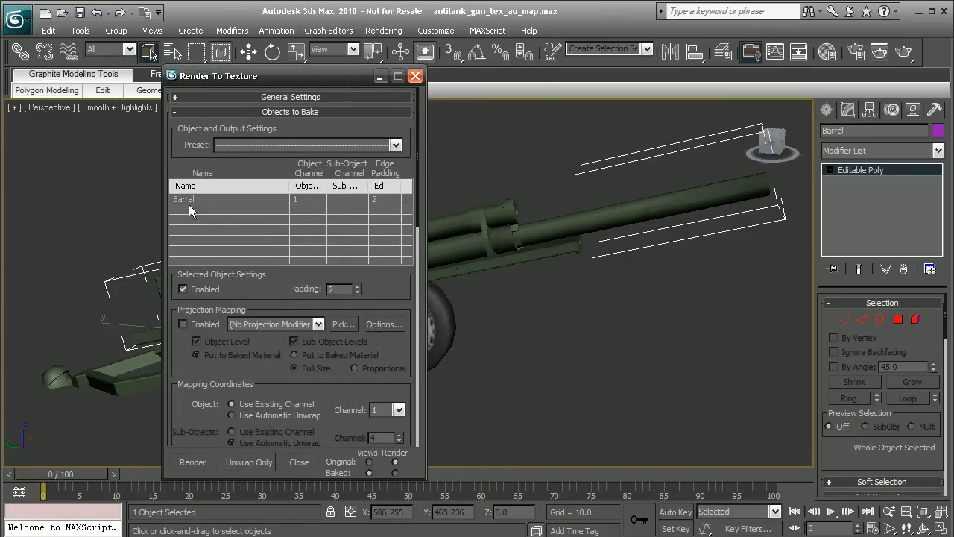
{"action": "mouse_move", "coordinate": [240, 207]}
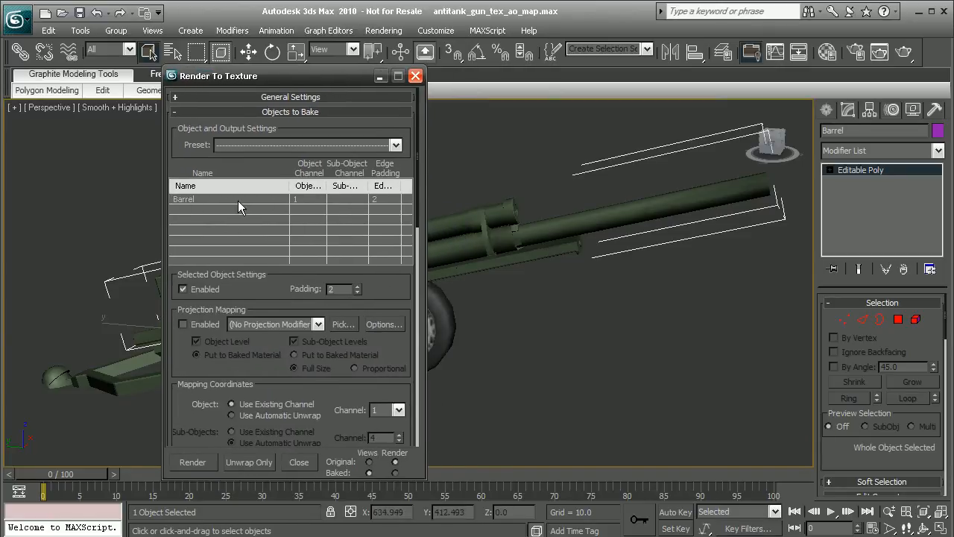
{"action": "mouse_move", "coordinate": [201, 208]}
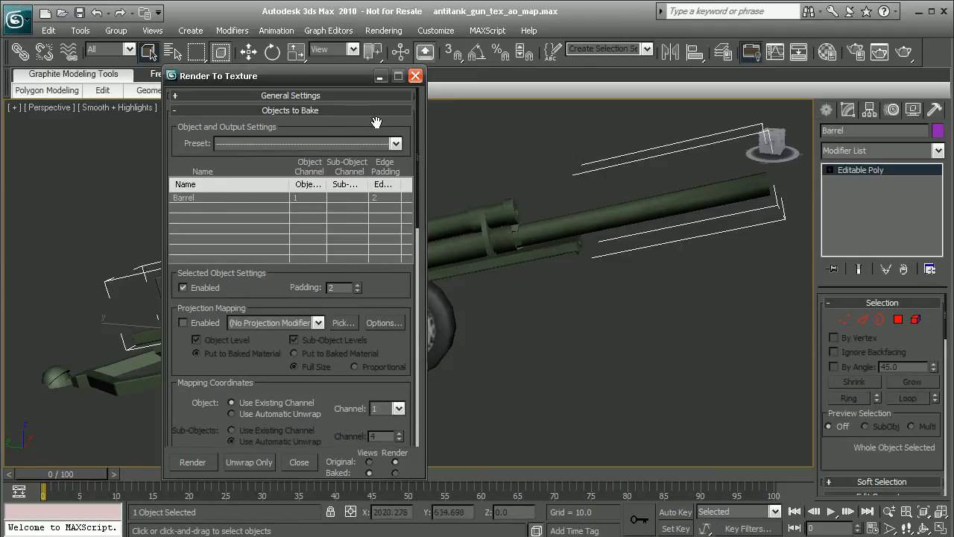
- Expand General Settings and select the output folder path for baked images
{"action": "left_click", "coordinate": [174, 95]}
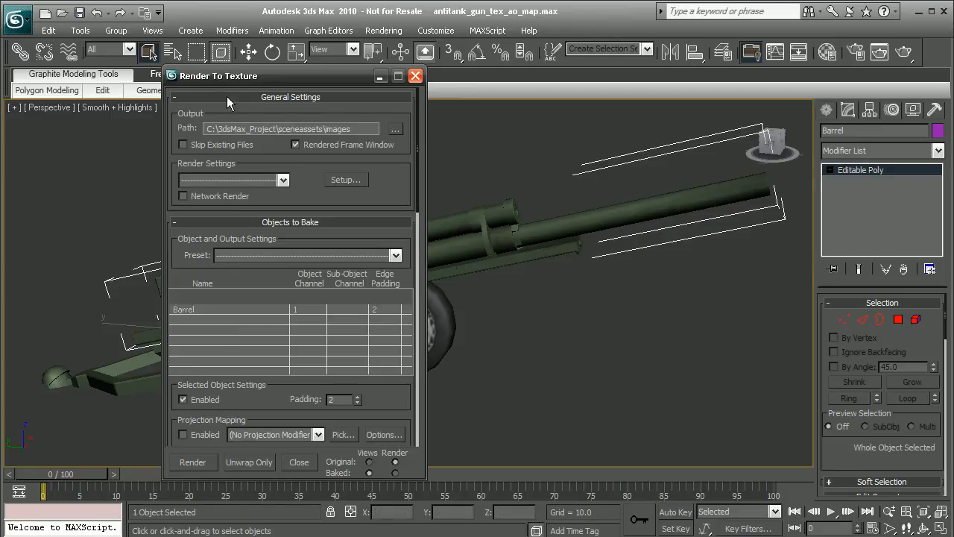
{"action": "triple_click", "coordinate": [291, 128]}
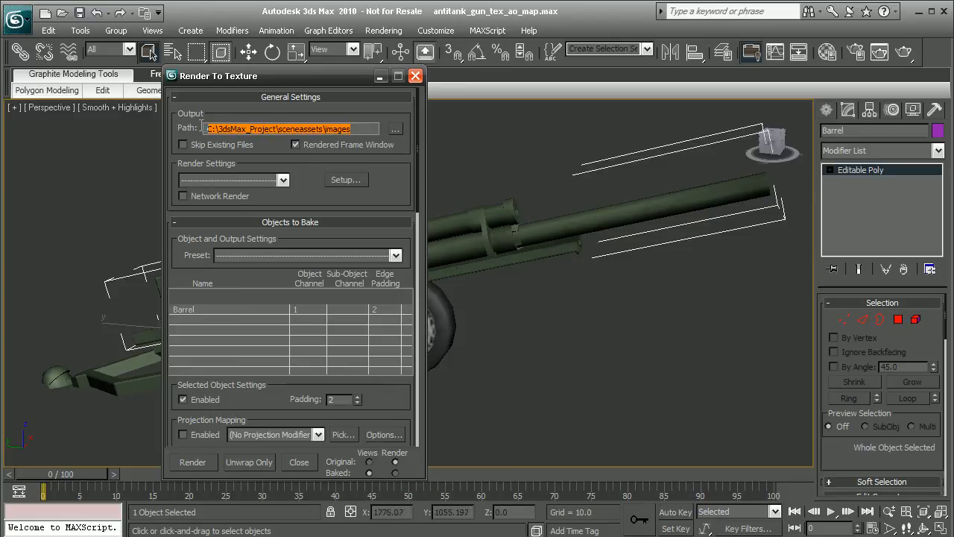
{"action": "mouse_move", "coordinate": [200, 125]}
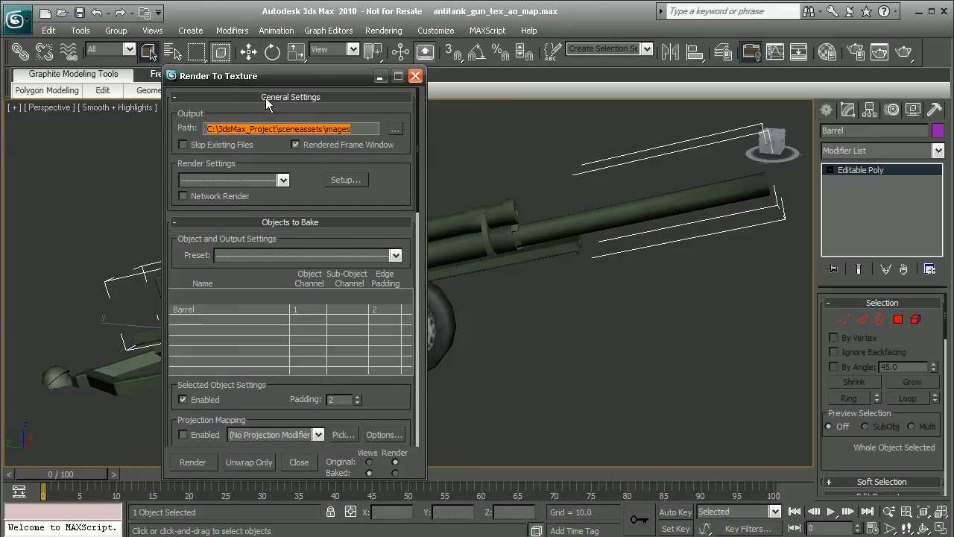
- Scroll the Render To Texture dialog down to the empty Output elements list
{"action": "scroll", "scroll_direction": "down", "scroll_amount": 3}
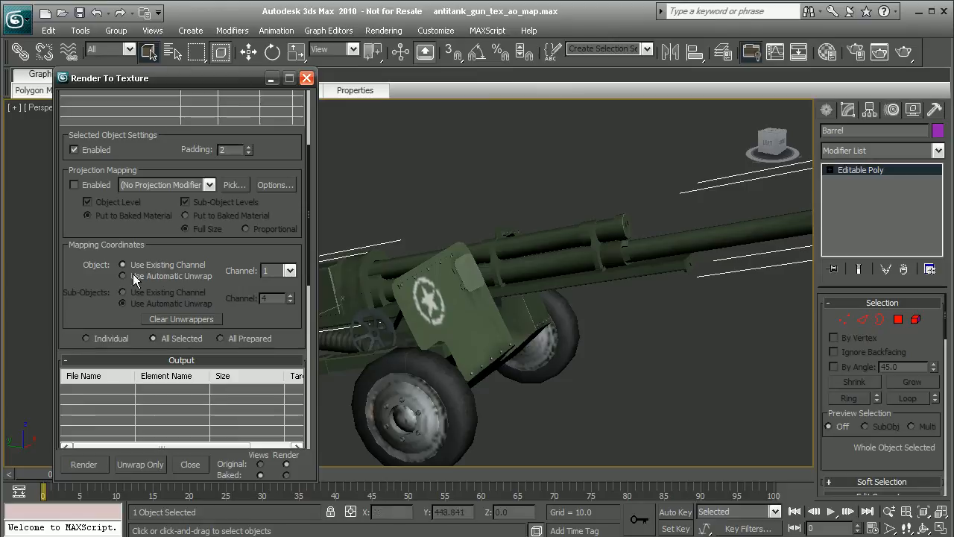
{"action": "mouse_move", "coordinate": [164, 280]}
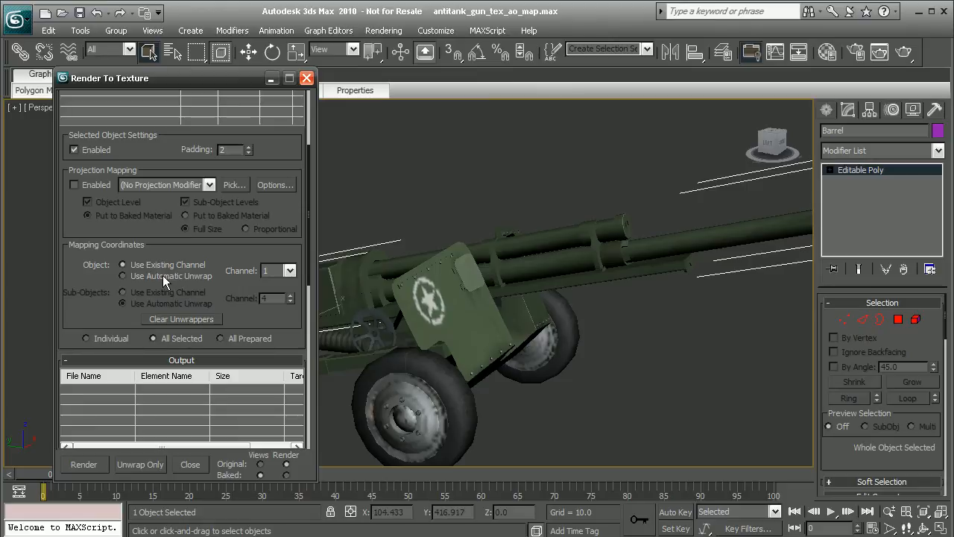
{"action": "mouse_move", "coordinate": [274, 253]}
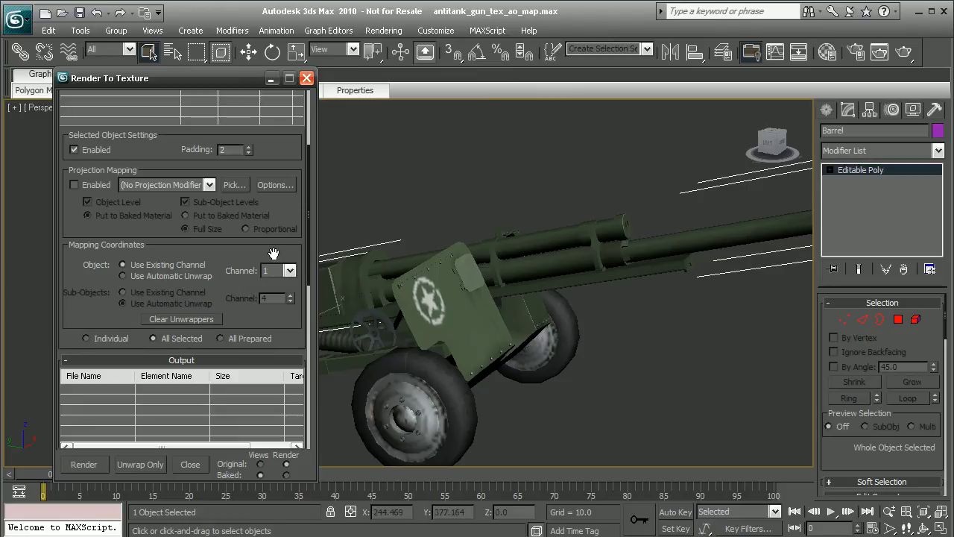
{"action": "scroll", "scroll_direction": "down", "scroll_amount": 3}
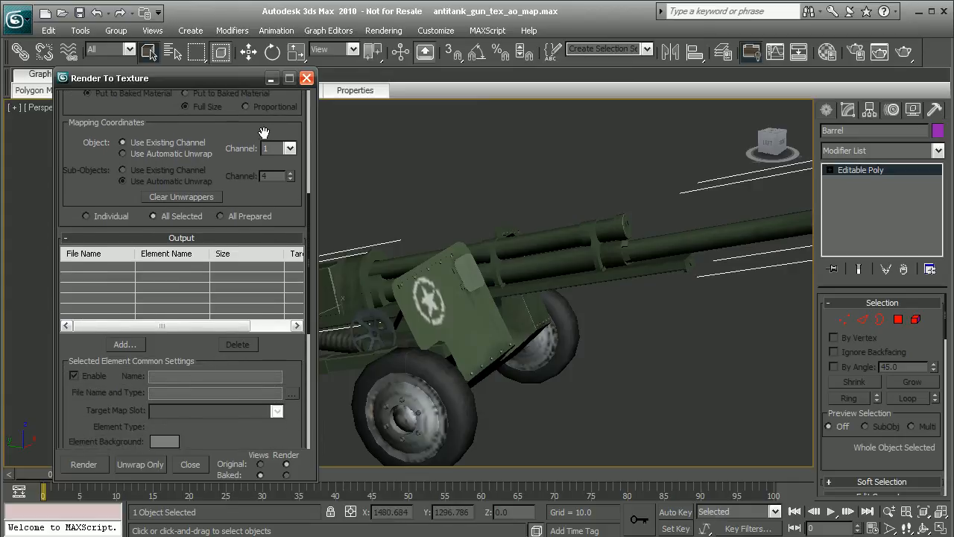
{"action": "mouse_move", "coordinate": [182, 246]}
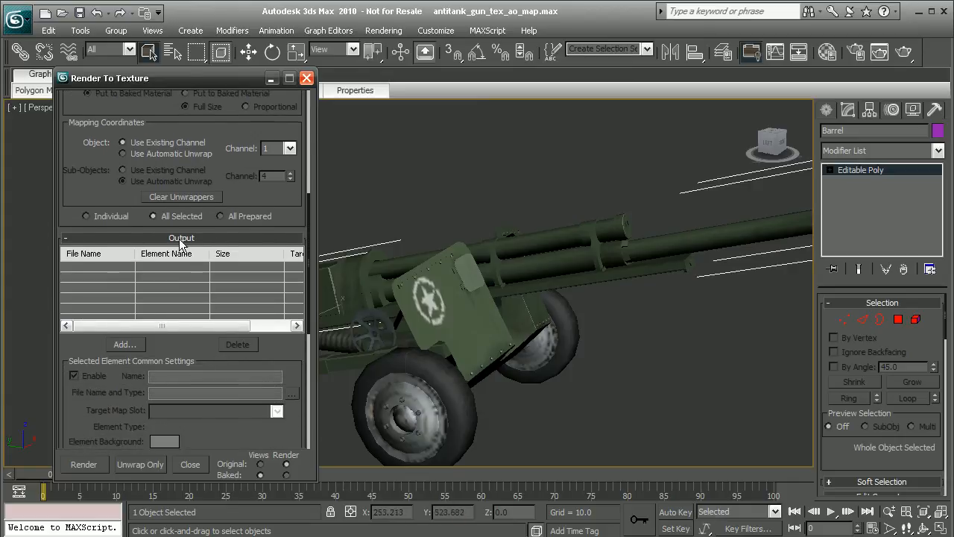
- Start adding a bake output element, which brings up Render Setup with its preset chooser
{"action": "left_click", "coordinate": [126, 342]}
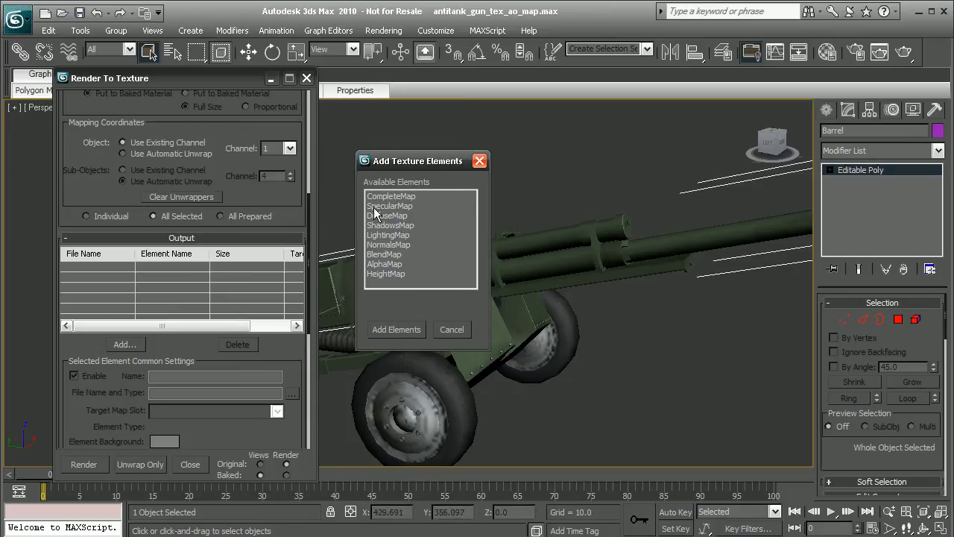
{"action": "mouse_move", "coordinate": [386, 285]}
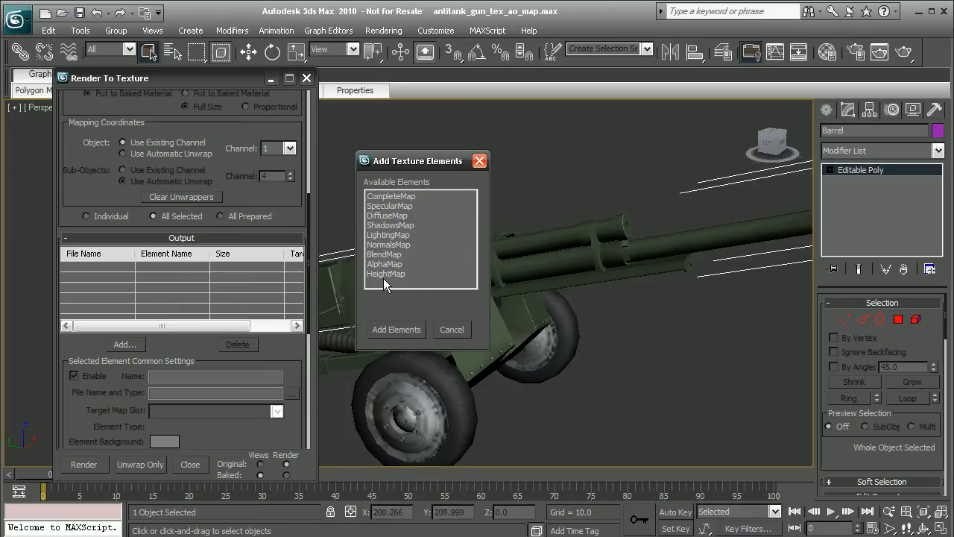
{"action": "mouse_move", "coordinate": [405, 289]}
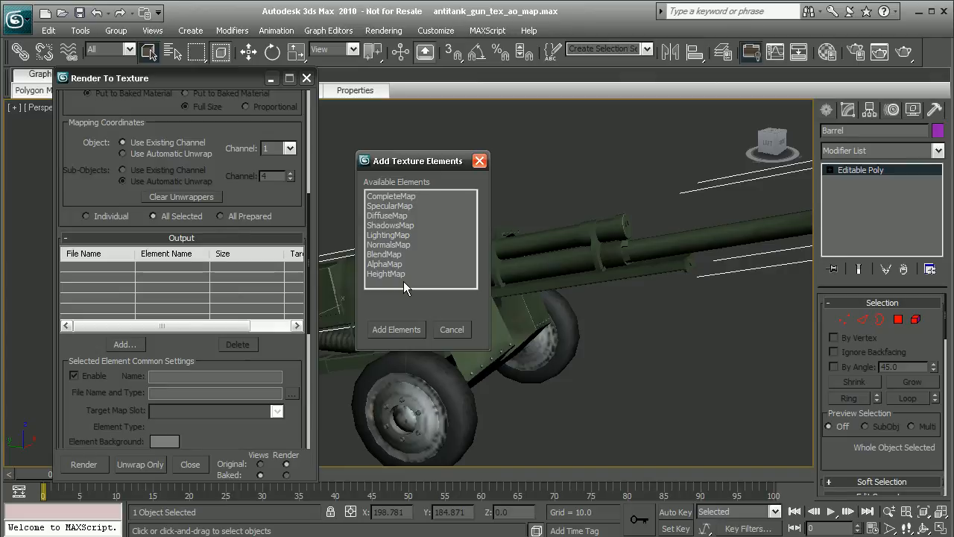
{"action": "left_click", "coordinate": [452, 329]}
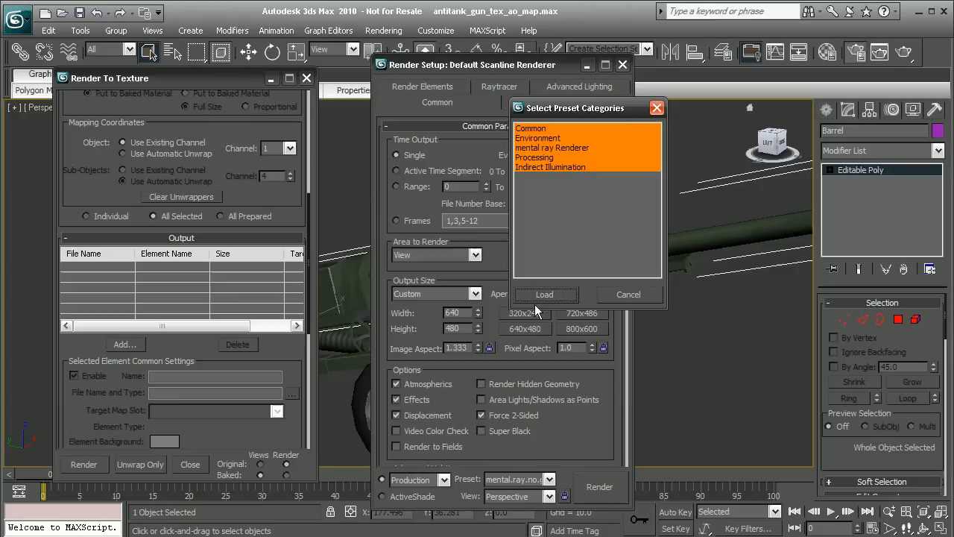
- Load the mental ray render preset and close Render Setup
{"action": "left_click", "coordinate": [544, 294]}
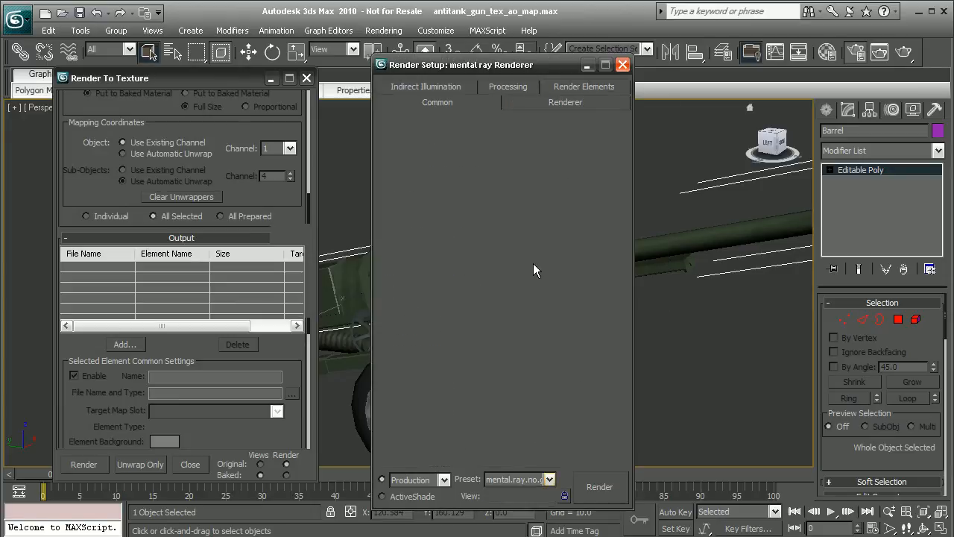
{"action": "left_click", "coordinate": [437, 102]}
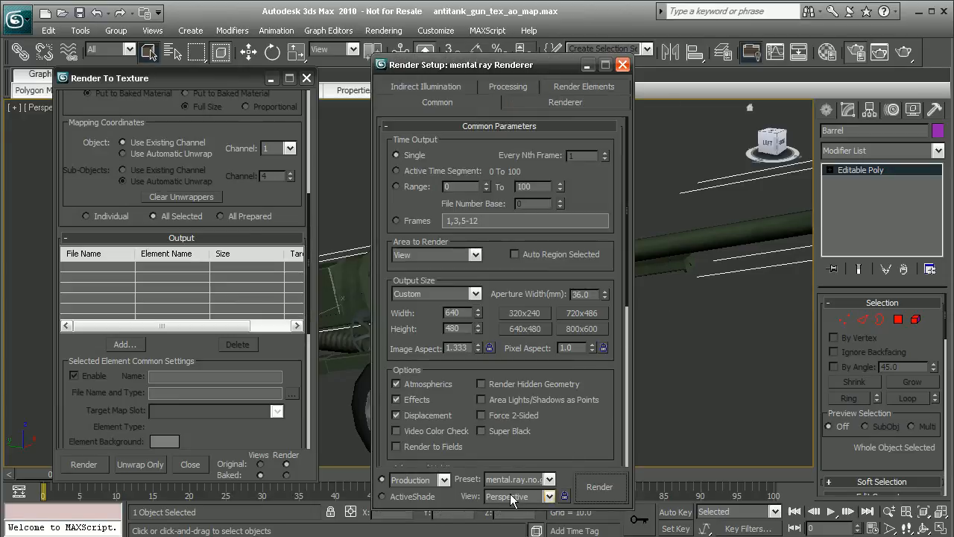
{"action": "left_click", "coordinate": [623, 66]}
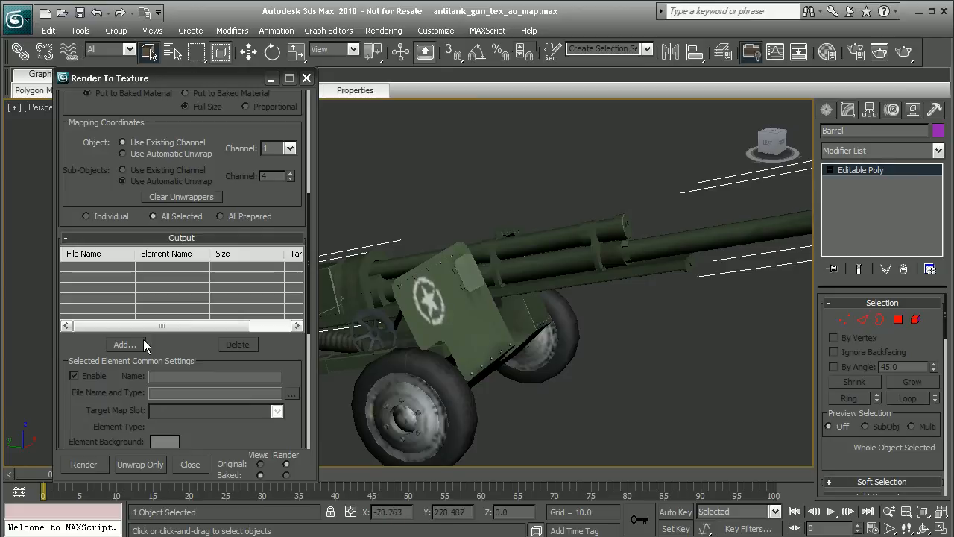
- Add an Ambient Occlusion (MR) element to the barrel's bake output list
{"action": "left_click", "coordinate": [124, 343]}
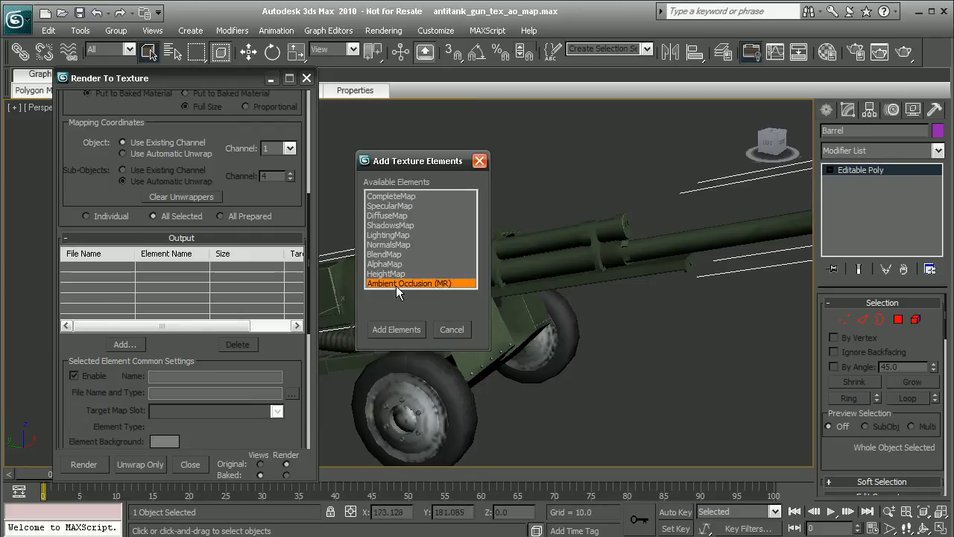
{"action": "left_click", "coordinate": [397, 329]}
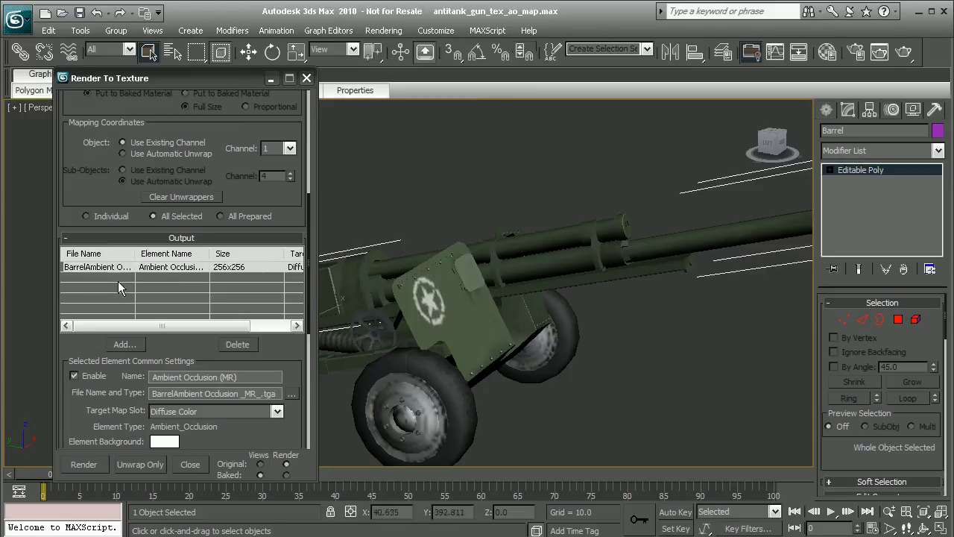
{"action": "scroll", "scroll_direction": "down", "scroll_amount": 3}
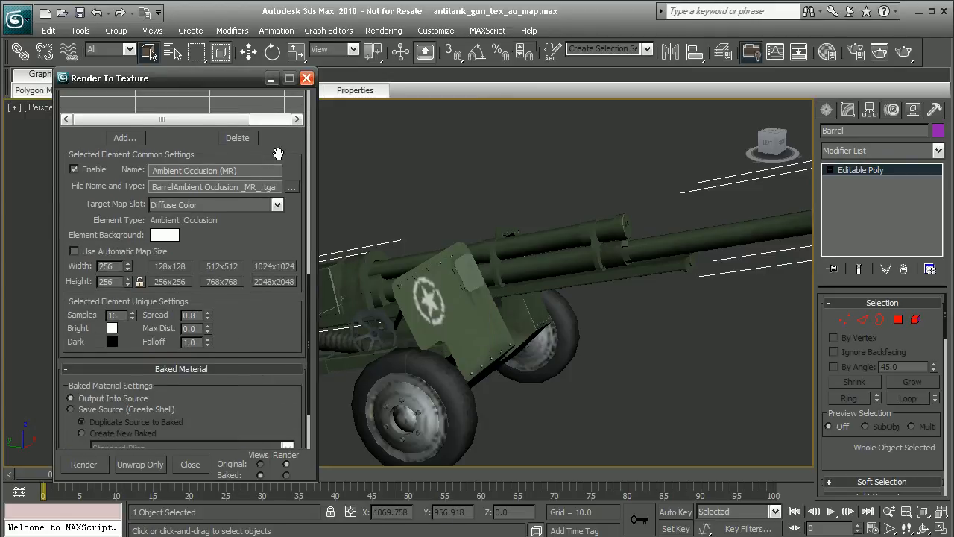
- Keep Diffuse Color as target slot, set size to 1024x1024, and start the bake with Render
{"action": "left_click", "coordinate": [277, 214]}
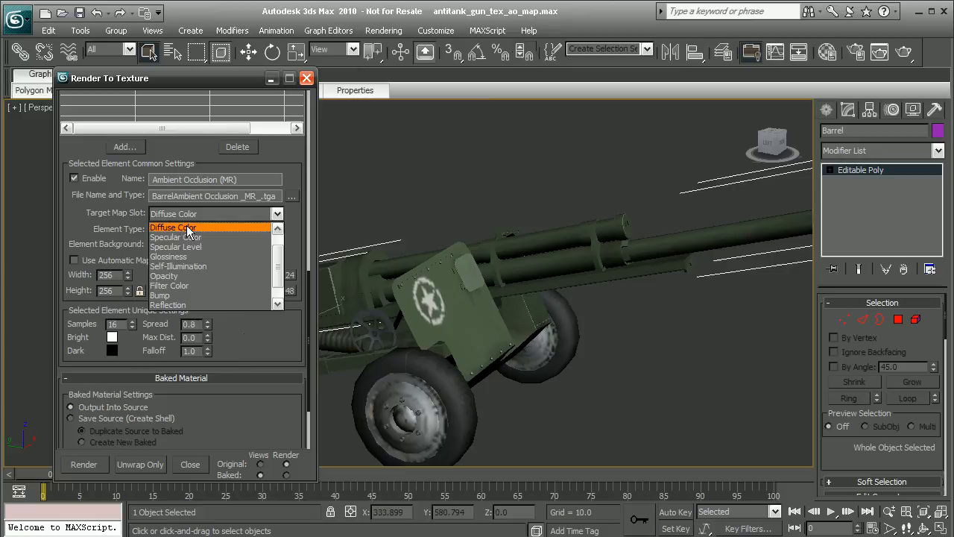
{"action": "left_click", "coordinate": [215, 214]}
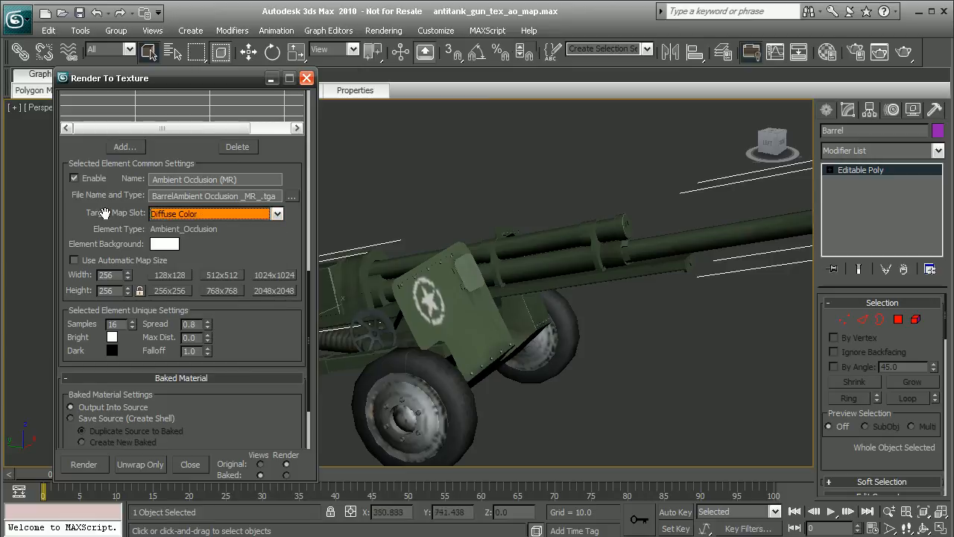
{"action": "scroll", "scroll_direction": "up", "scroll_amount": 3}
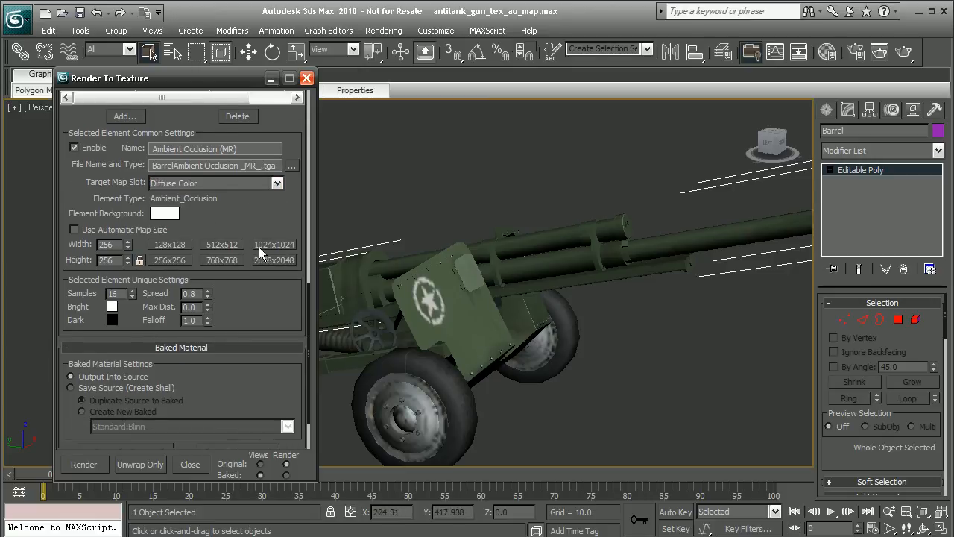
{"action": "left_click", "coordinate": [274, 245]}
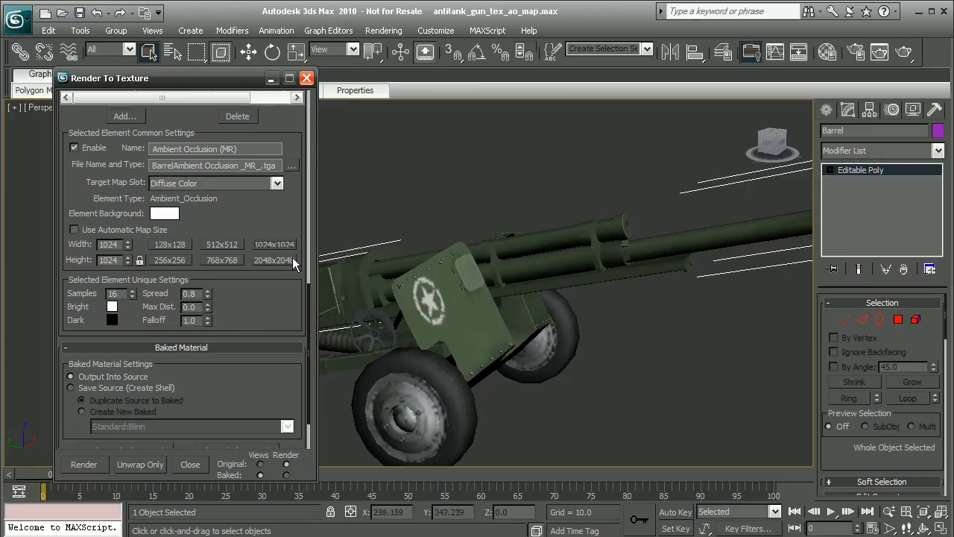
{"action": "mouse_move", "coordinate": [272, 266]}
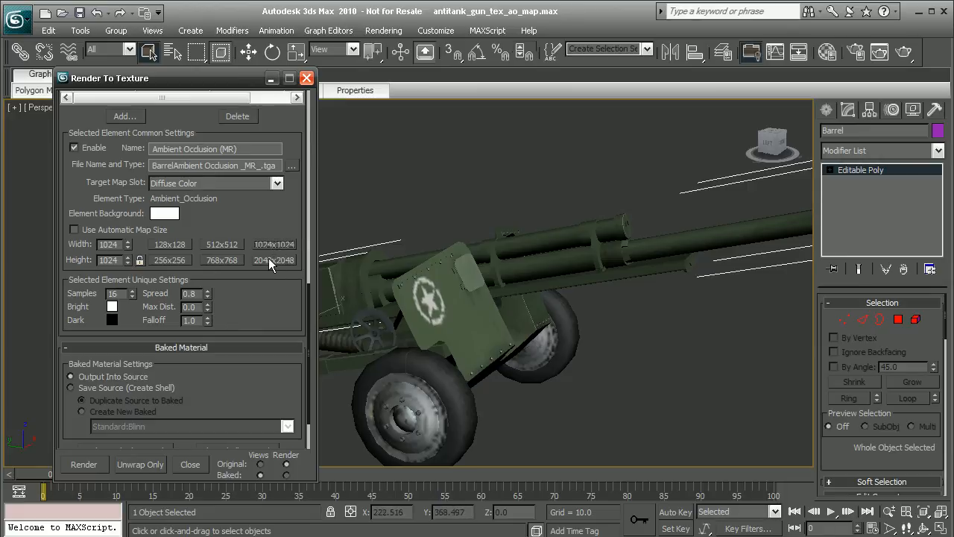
{"action": "mouse_move", "coordinate": [551, 337]}
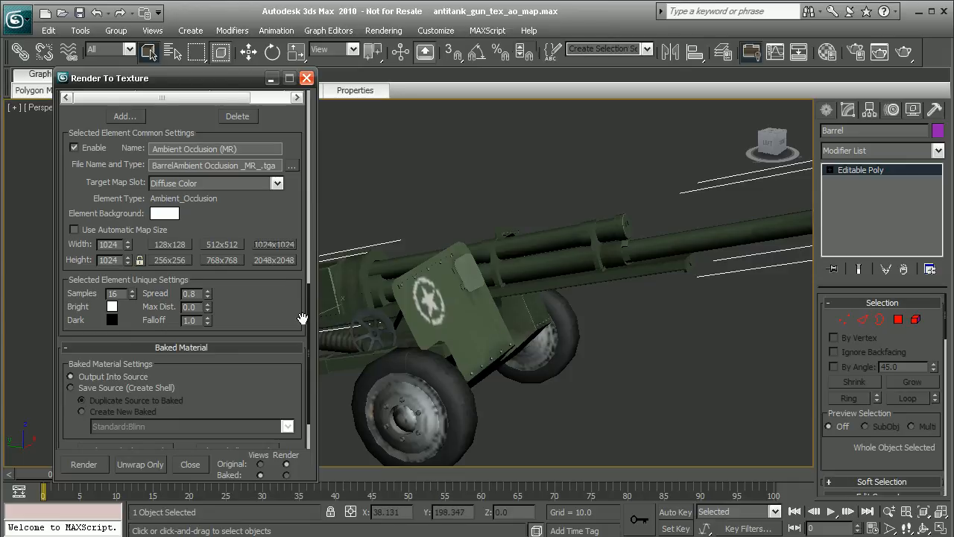
{"action": "scroll", "scroll_direction": "down", "scroll_amount": 3}
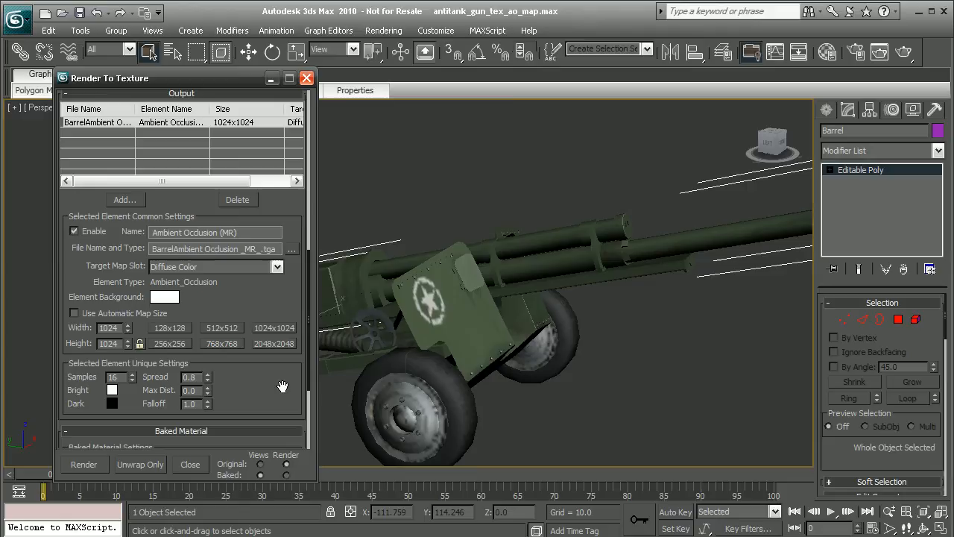
{"action": "left_click", "coordinate": [84, 464]}
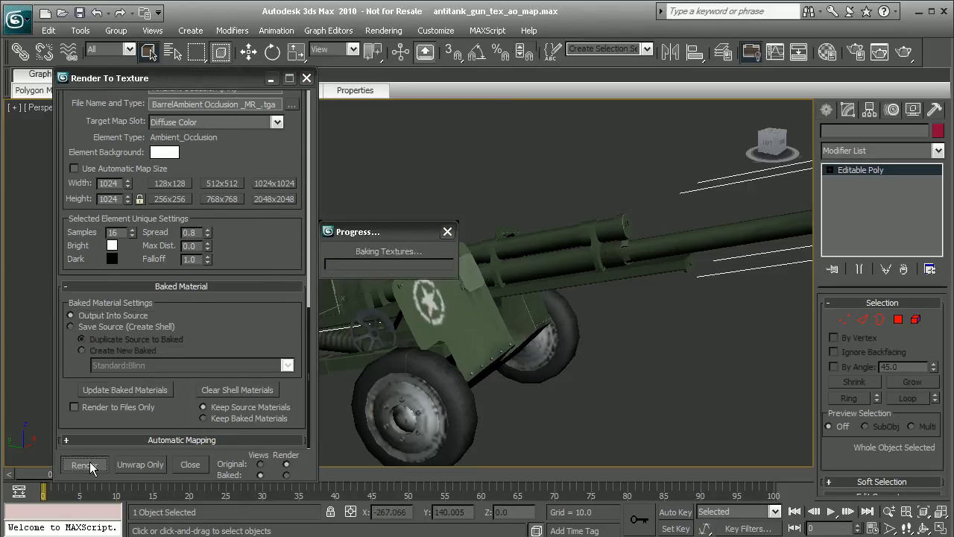
- Wait for the ambient occlusion bake to finish rendering in the frame buffer
{"action": "left_click", "coordinate": [83, 464]}
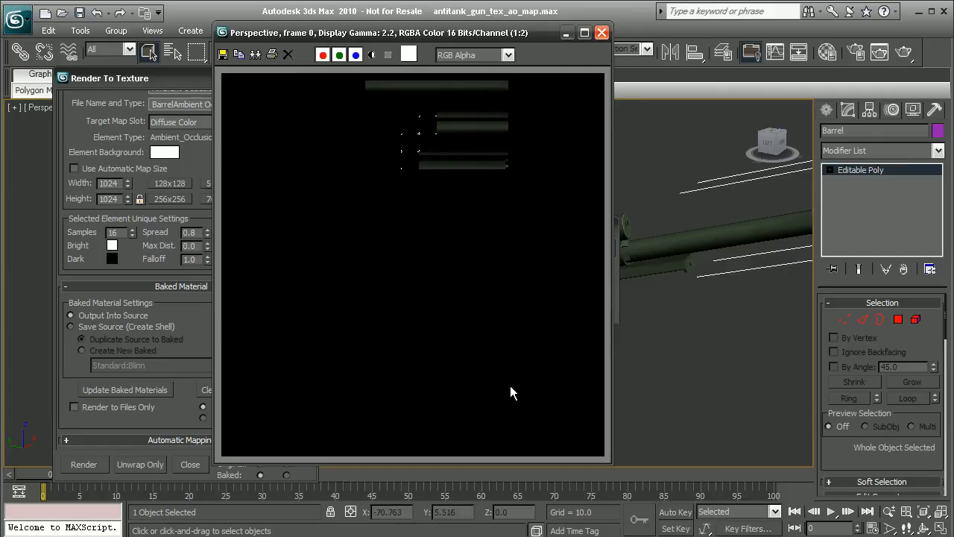
{"action": "mouse_move", "coordinate": [587, 397]}
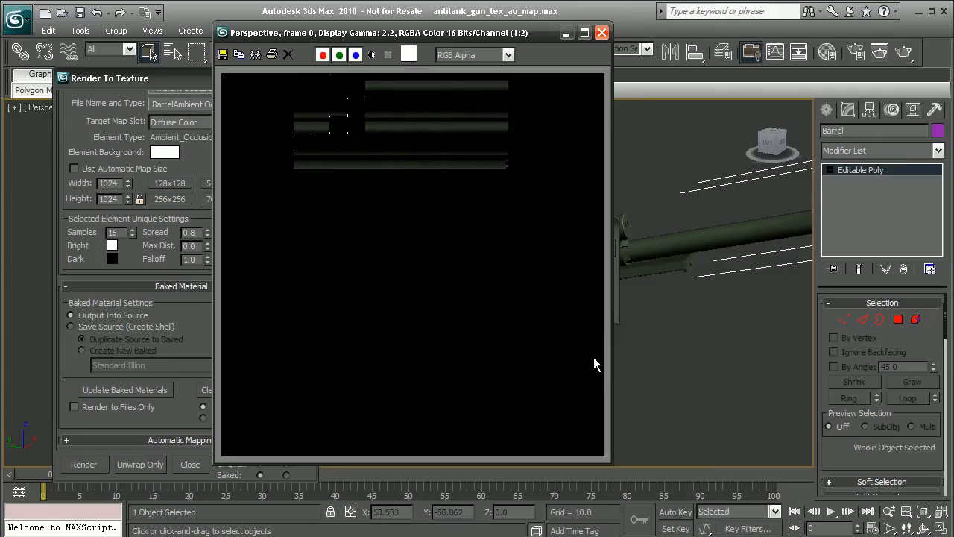
{"action": "left_click", "coordinate": [84, 464]}
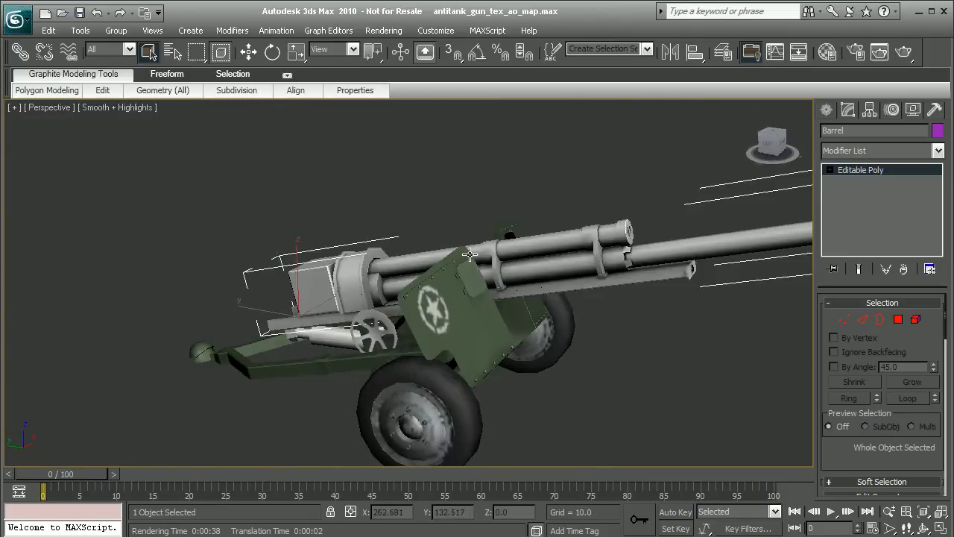
{"action": "left_click_drag", "start_coordinate": [469, 254], "coordinate": [548, 250]}
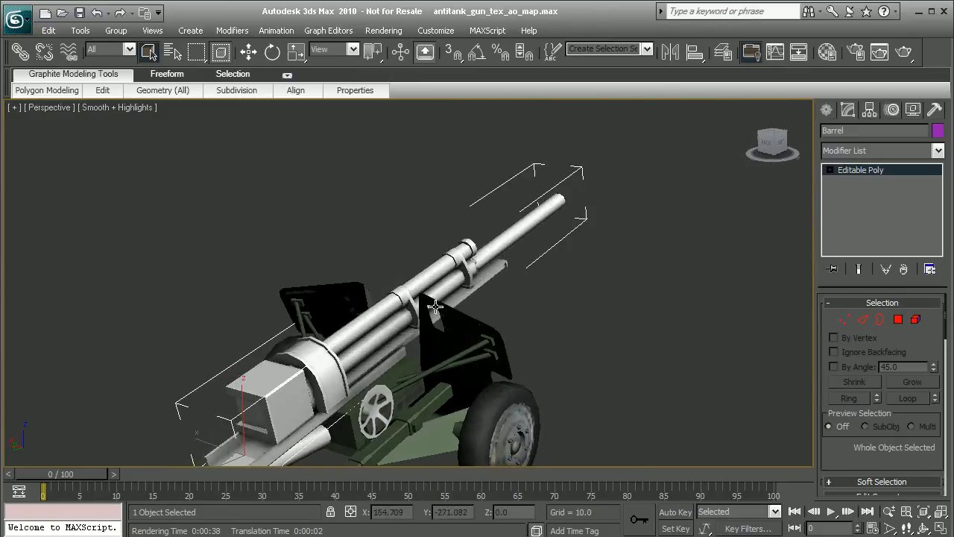
{"action": "left_click_drag", "start_coordinate": [432, 306], "coordinate": [380, 304]}
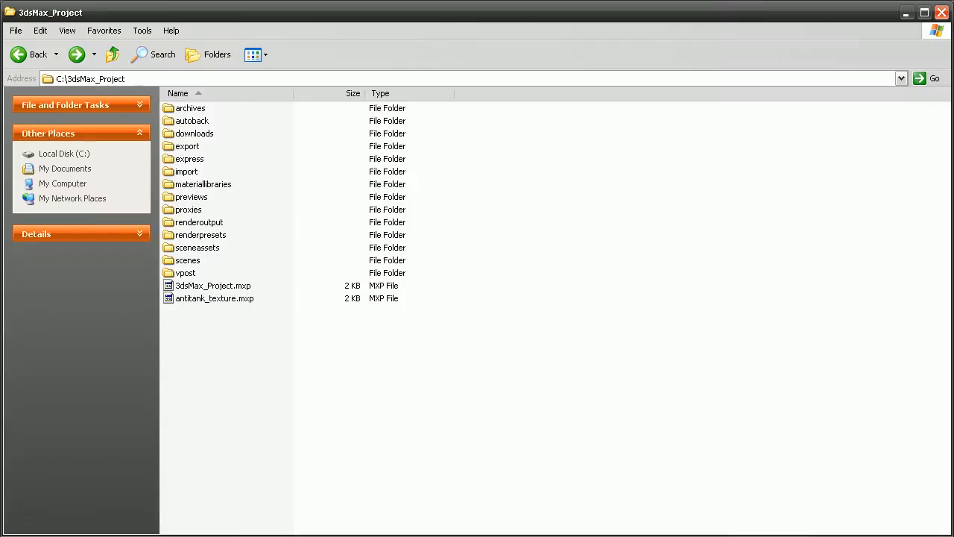
- Go into sceneassets > images and open the BarrelAmbient Occlusion TGA in the viewer
{"action": "left_click", "coordinate": [197, 247]}
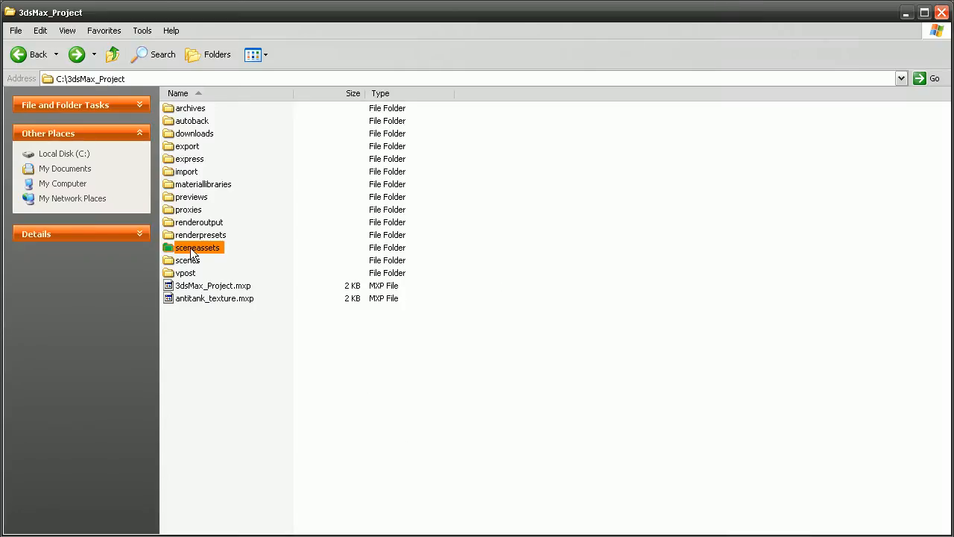
{"action": "double_click", "coordinate": [199, 248]}
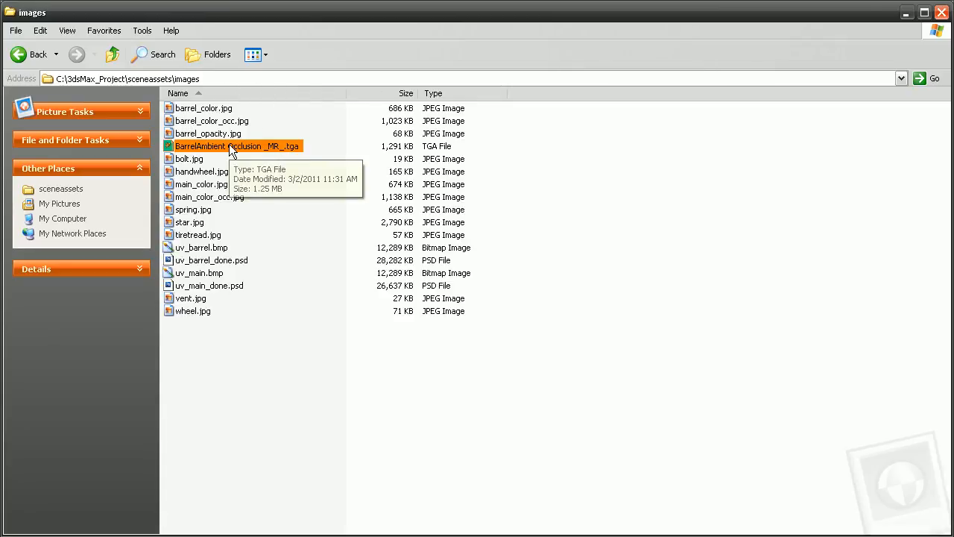
{"action": "double_click", "coordinate": [235, 146]}
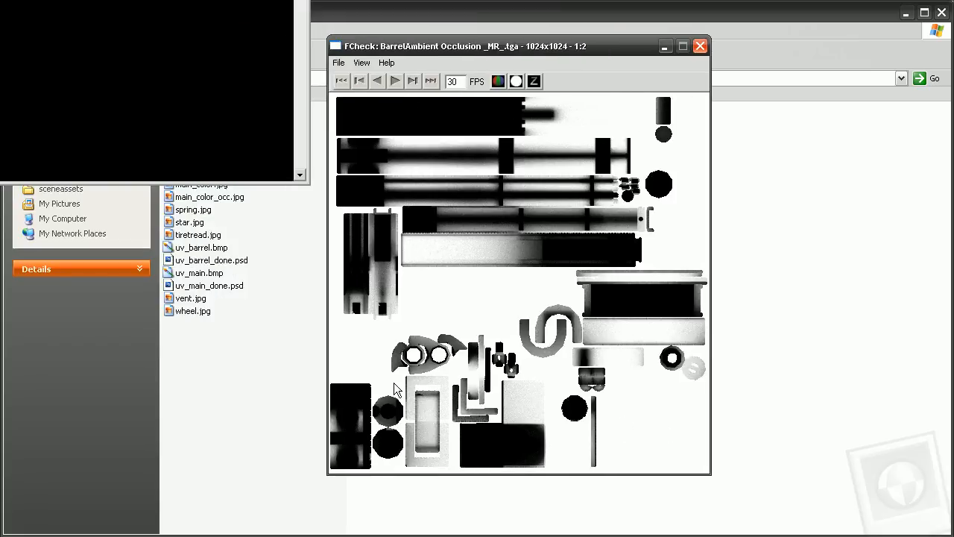
{"action": "mouse_move", "coordinate": [580, 400]}
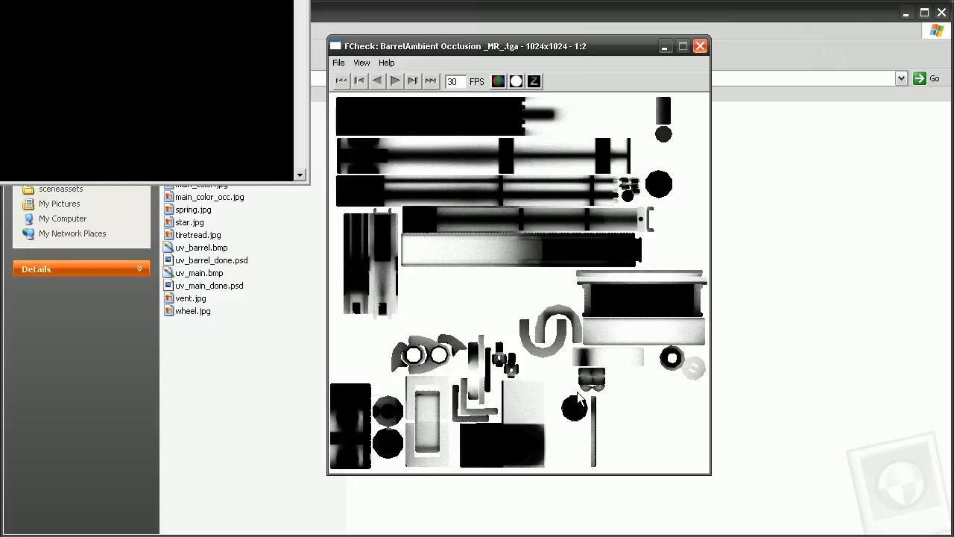